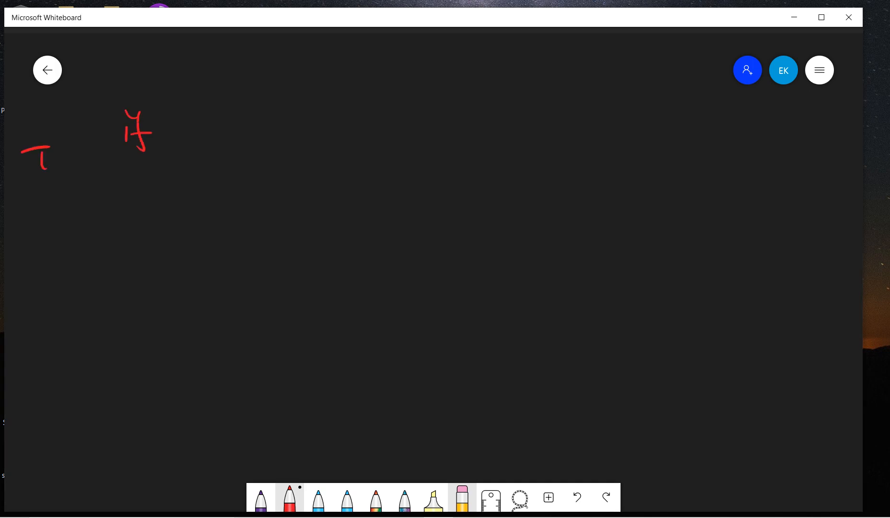
# Step: Write in red: comparison-based sorting needs Ω(n log n) comparisons, e.g. Merge sort, Quick sort
pyautogui.moveTo(51, 142); pyautogui.dragTo(100, 176)
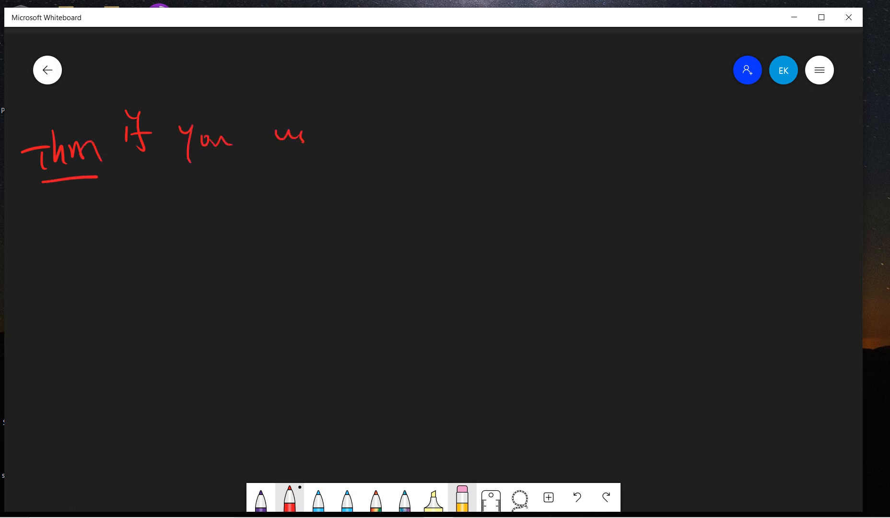
pyautogui.moveTo(310, 133); pyautogui.dragTo(325, 142)
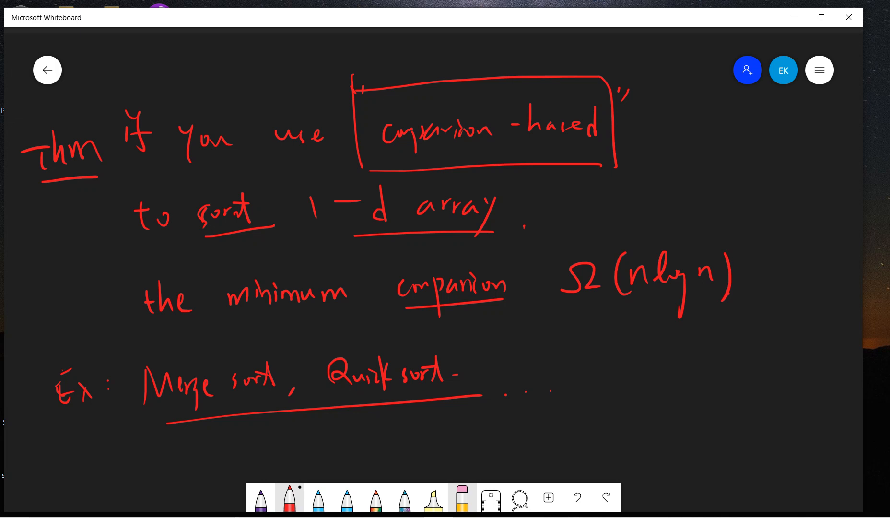
pyautogui.click(289, 497)
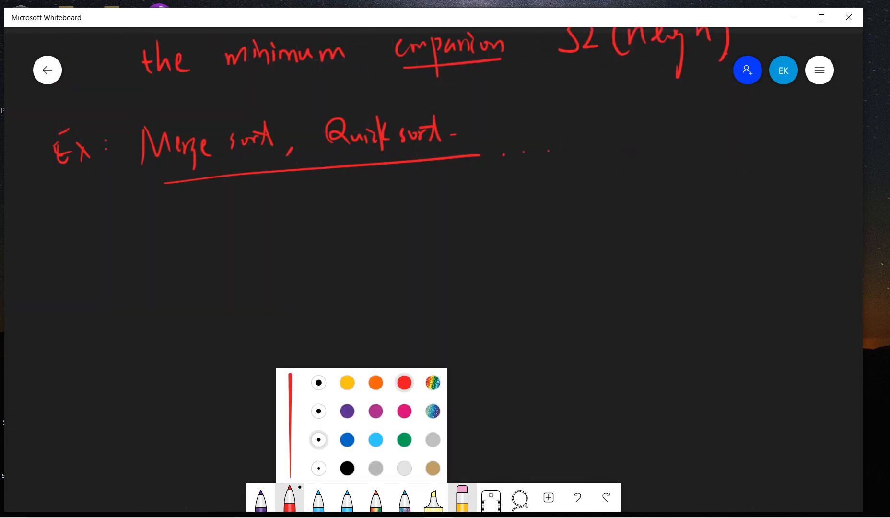
# Step: In blue, note that n elements give n! permutations and the algorithm uses k comparisons
pyautogui.click(347, 439)
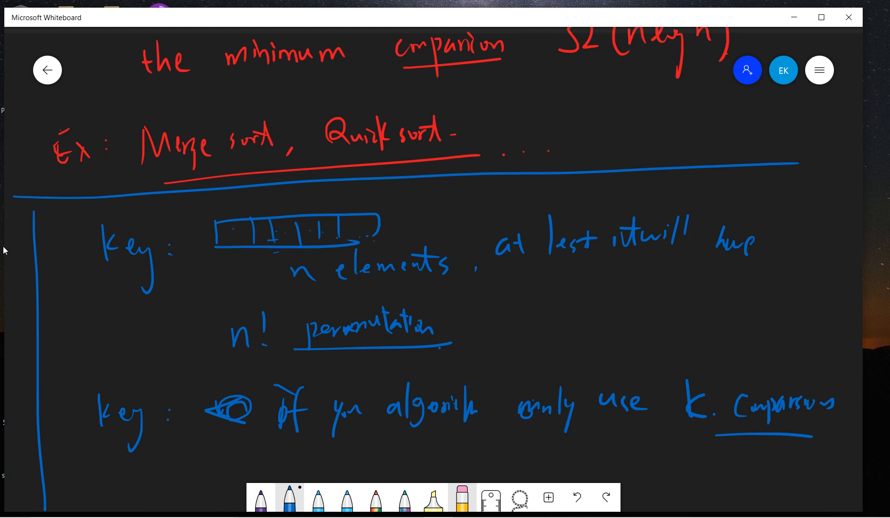
pyautogui.scroll(-3)
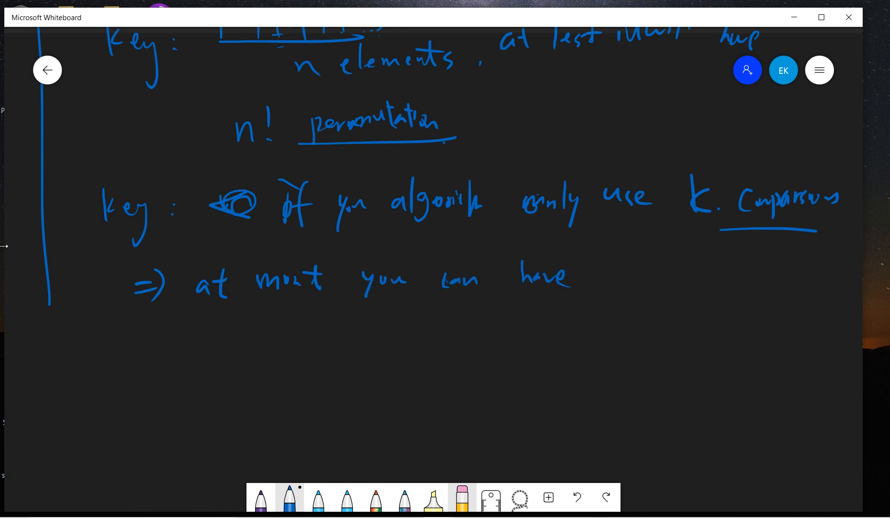
# Step: Write in blue '⇒ at most you can have 2^k distinct results:' followed by a new ⇒
pyautogui.click(612, 283)
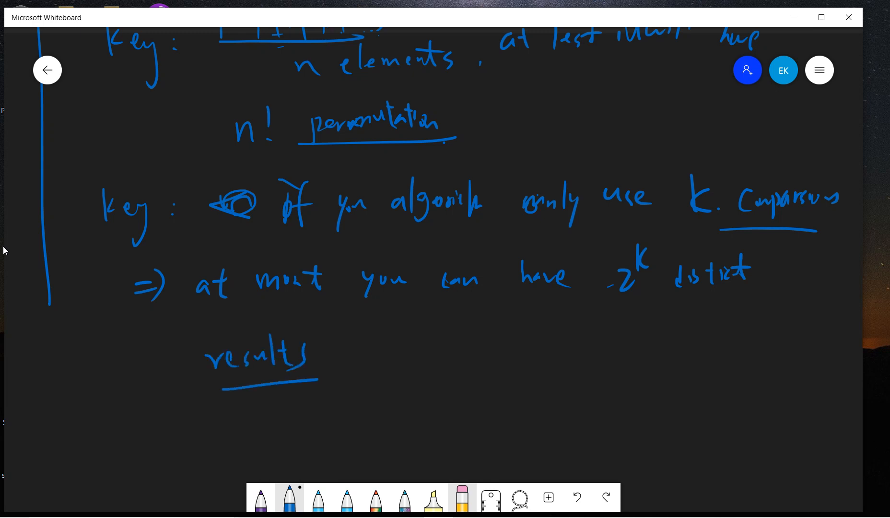
pyautogui.moveTo(5, 246)
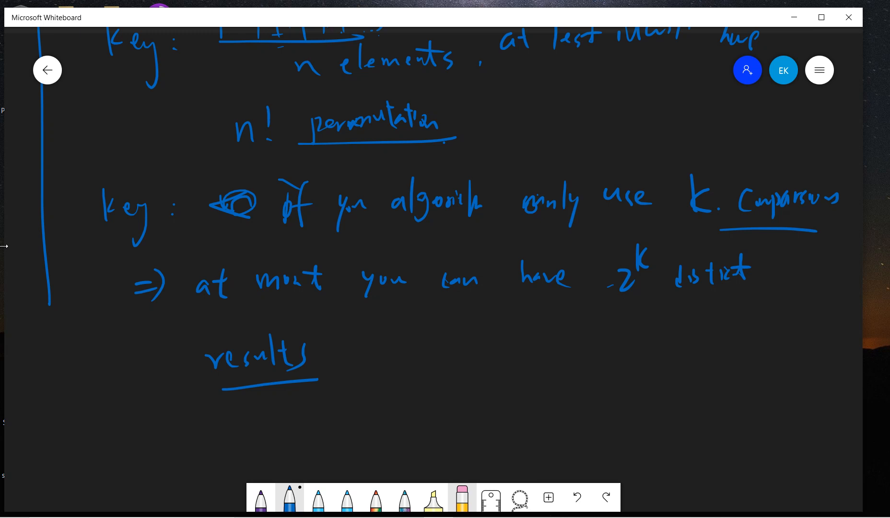
pyautogui.moveTo(5, 250)
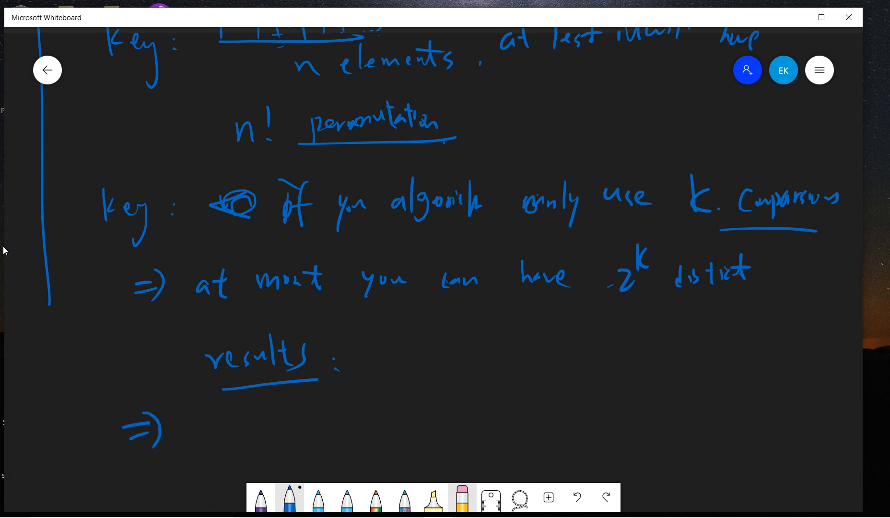
# Step: Write in pink 2^k ≥ n! and Stirling's formula n! ≈ √(2πn)(n/e)^n for large n
pyautogui.scroll(-3)
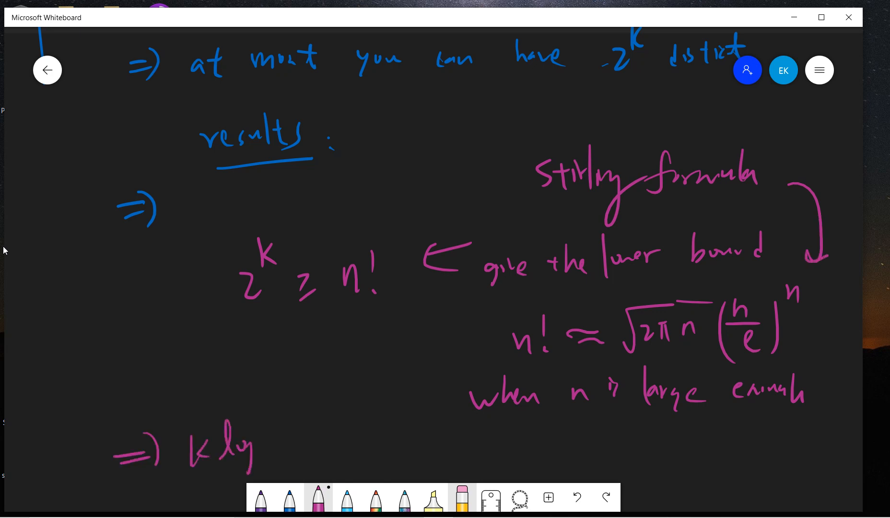
# Step: Undo the unfinished line, substitute Stirling and take logs to get k log 2 ≥ n log n − n
pyautogui.click(317, 498)
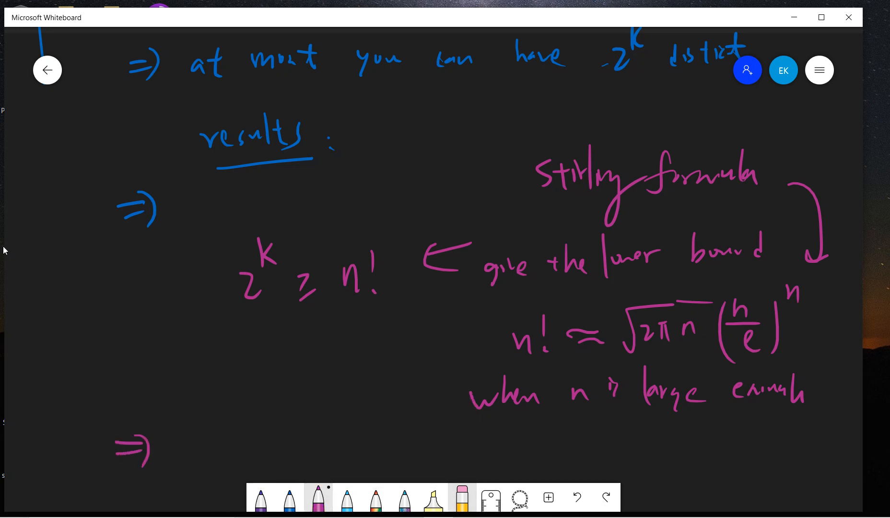
pyautogui.scroll(-3)
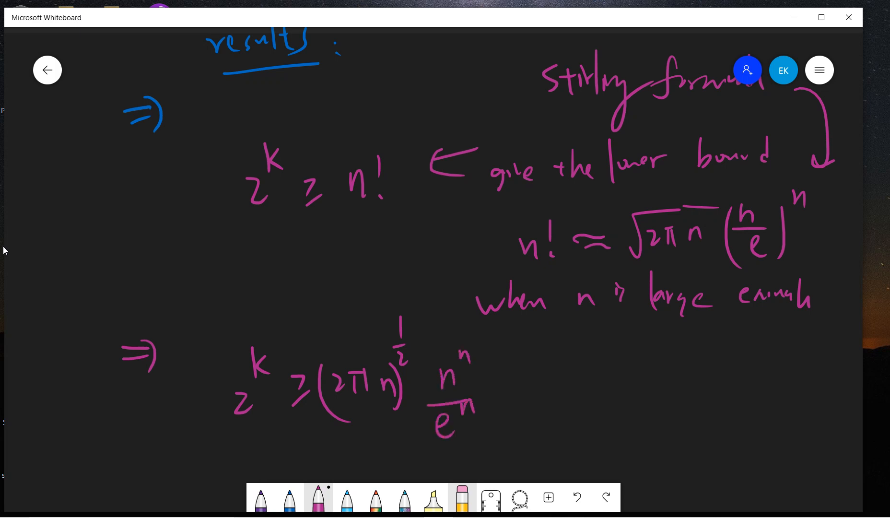
pyautogui.scroll(-3)
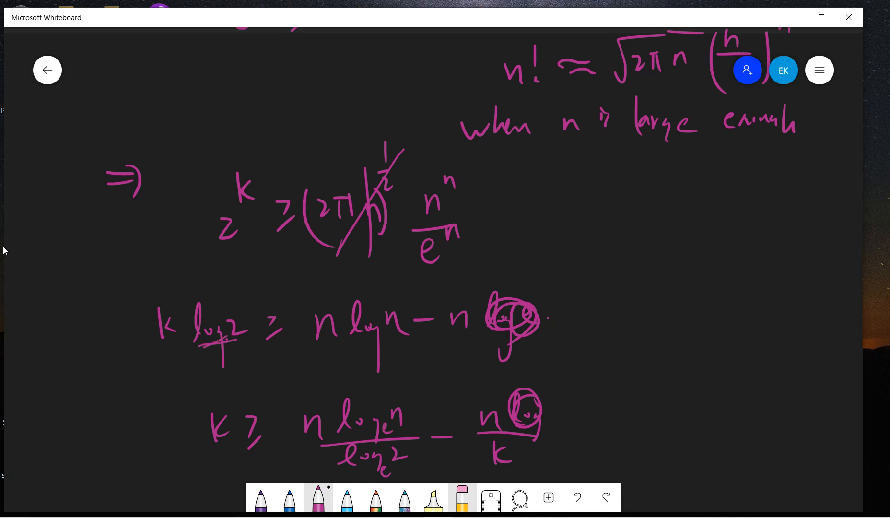
# Step: Circle the dominant terms, conclude k ≥ n log n and box k ~ Ω(n log n)
pyautogui.scroll(-3)
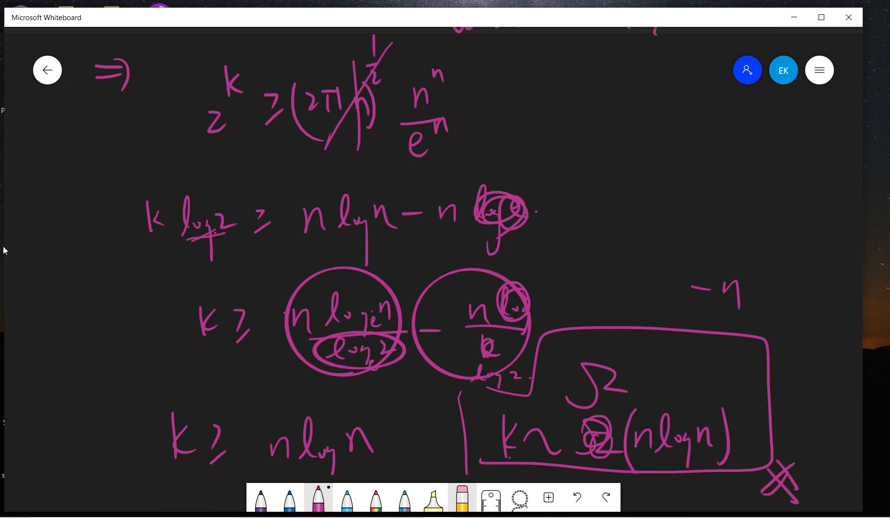
pyautogui.moveTo(50, 225)
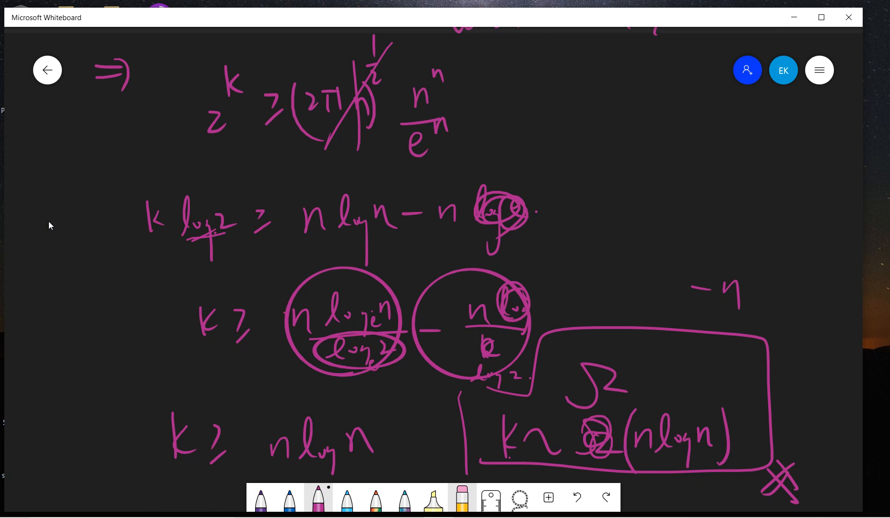
pyautogui.moveTo(463, 189)
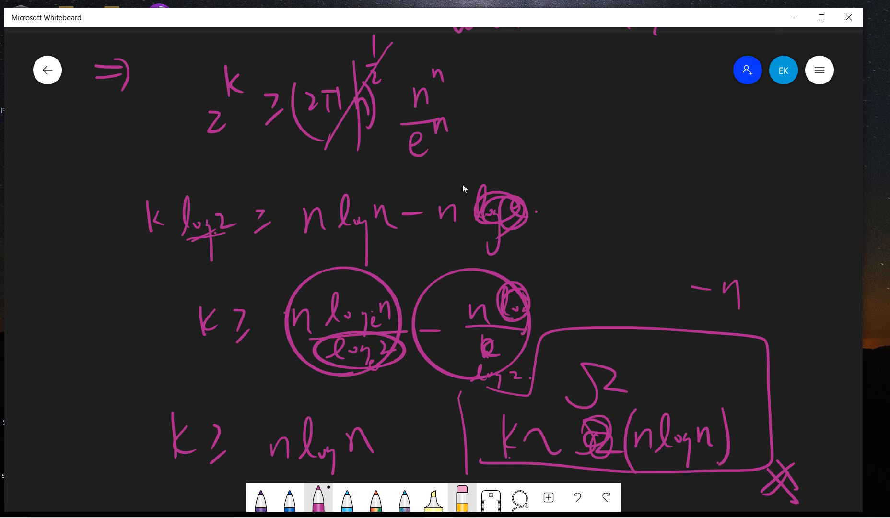